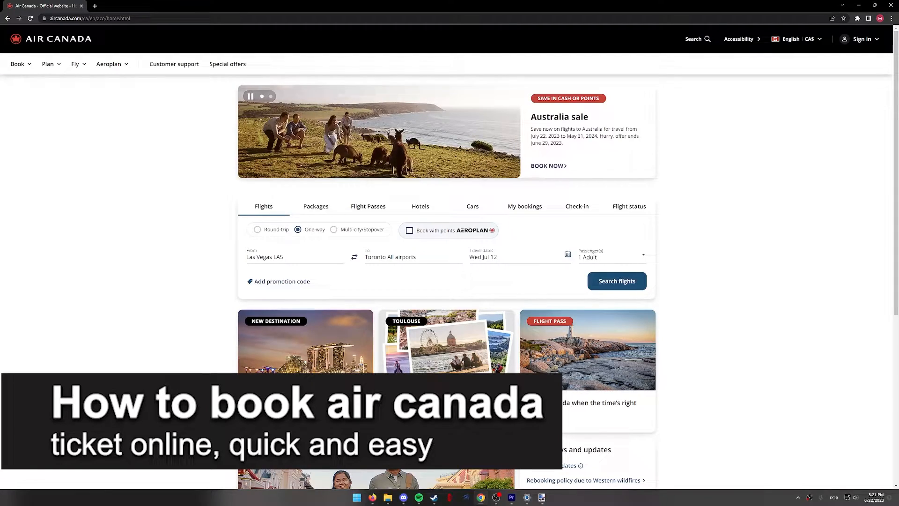
- Set the destination to Toronto (all airports) and the departure date to Thursday, July 13
scroll(down, 3)
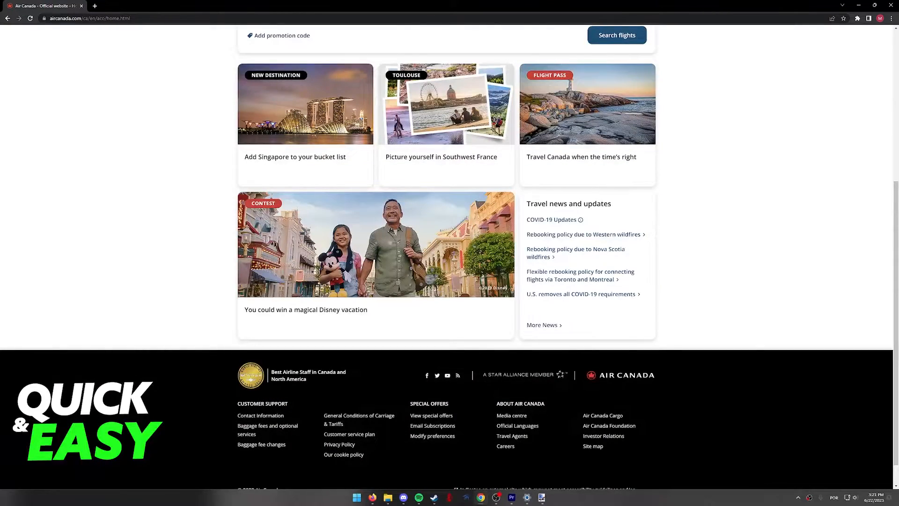
scroll(up, 3)
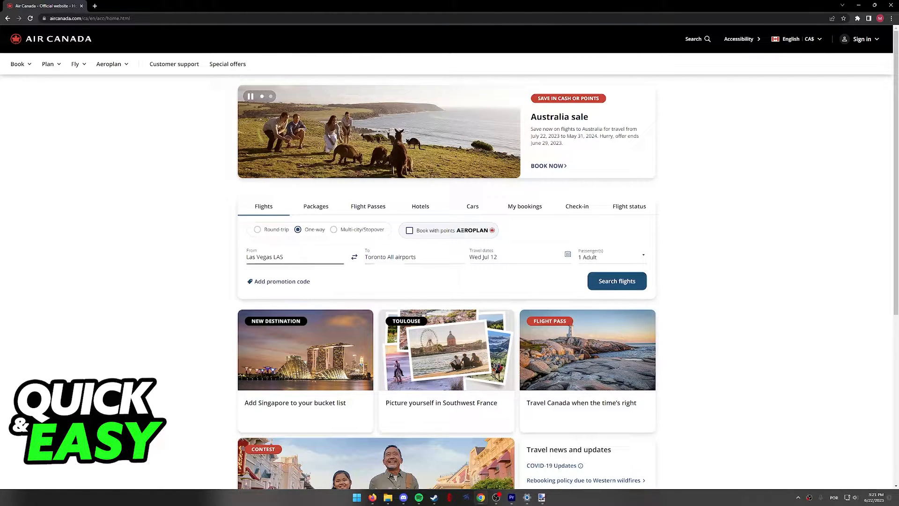
click(392, 257)
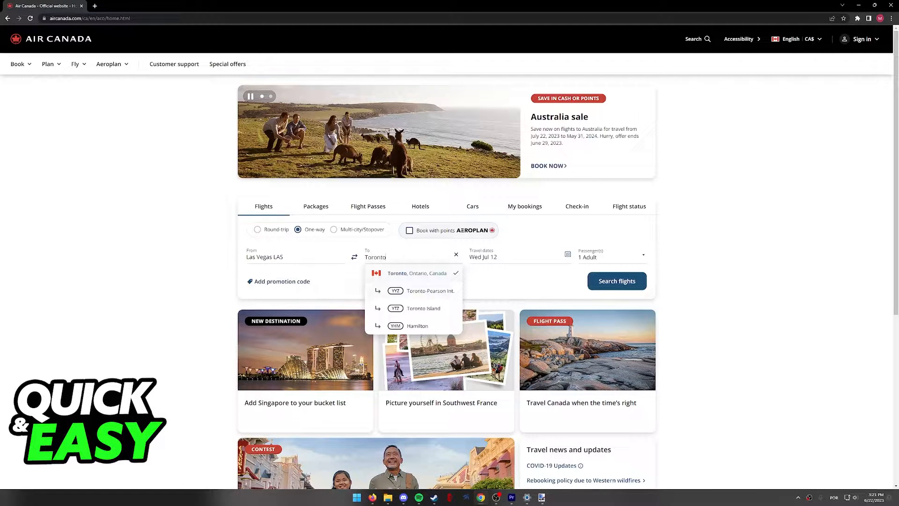
click(411, 273)
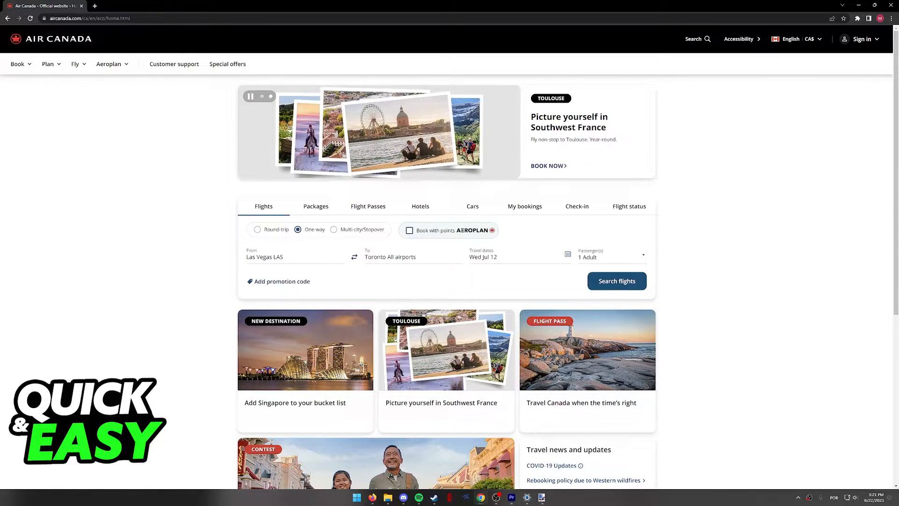
click(495, 257)
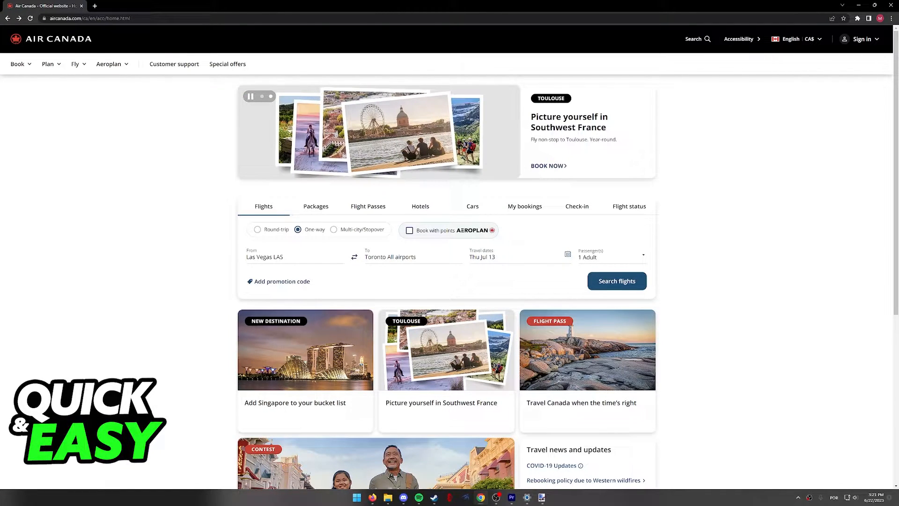
click(611, 254)
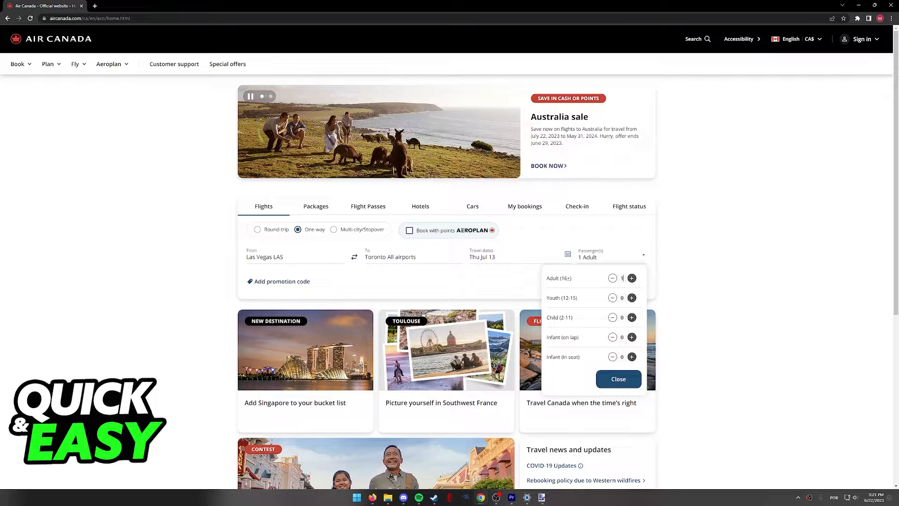
- Keep one adult passenger and run the flight search for Las Vegas to Toronto
click(619, 379)
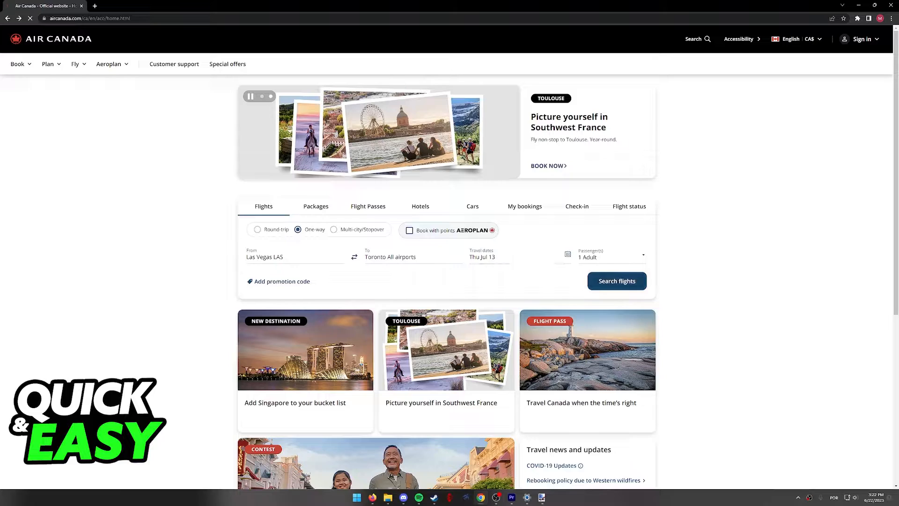
click(616, 281)
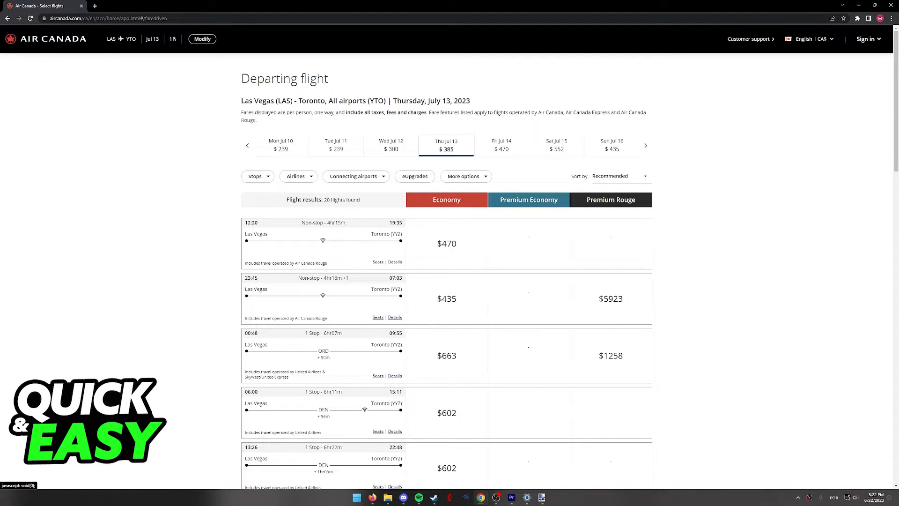
- Switch results to Friday, July 14 and reveal Economy fares for the 00:48 flight via ORD
click(501, 145)
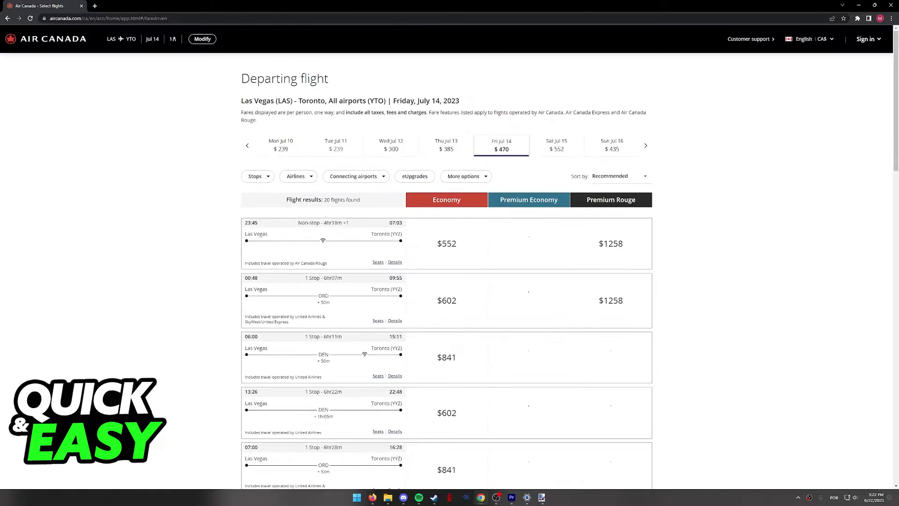
scroll(down, 3)
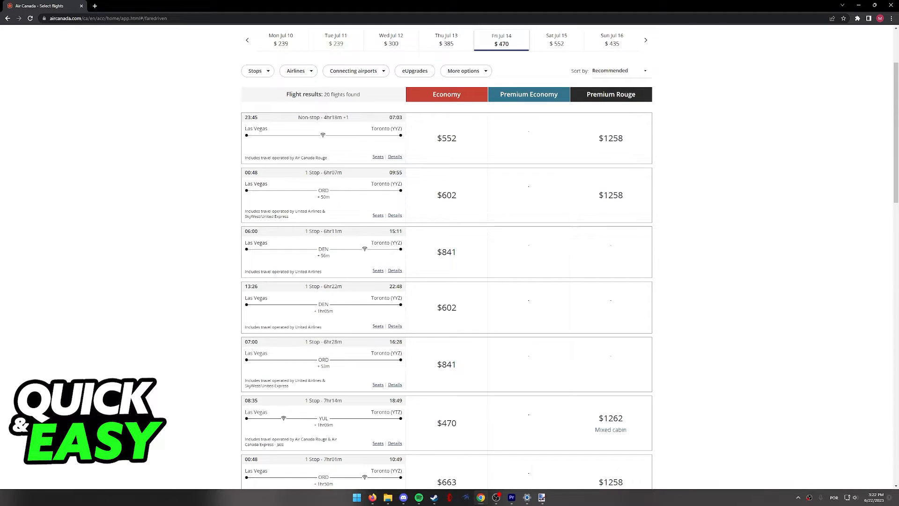
click(446, 195)
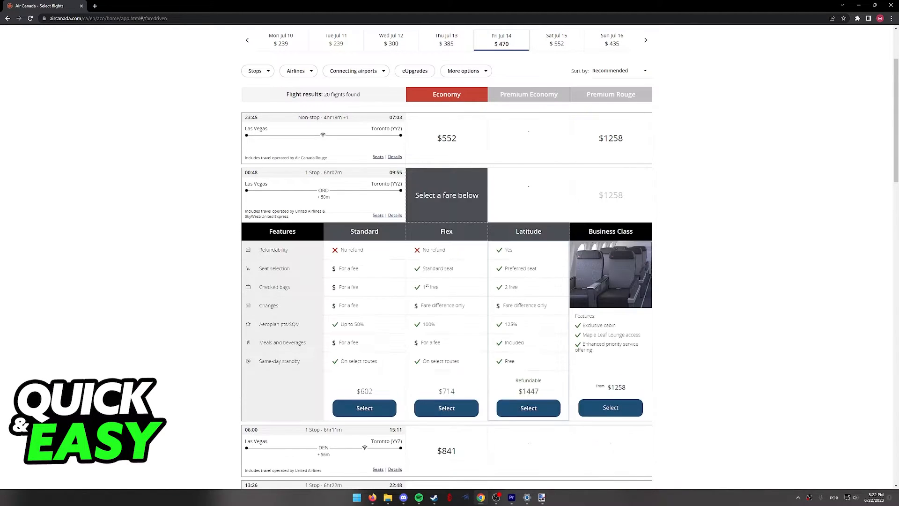
- Choose the Economy Flex fare for the 00:48 flight, reaching a $714.30 trip review
scroll(down, 3)
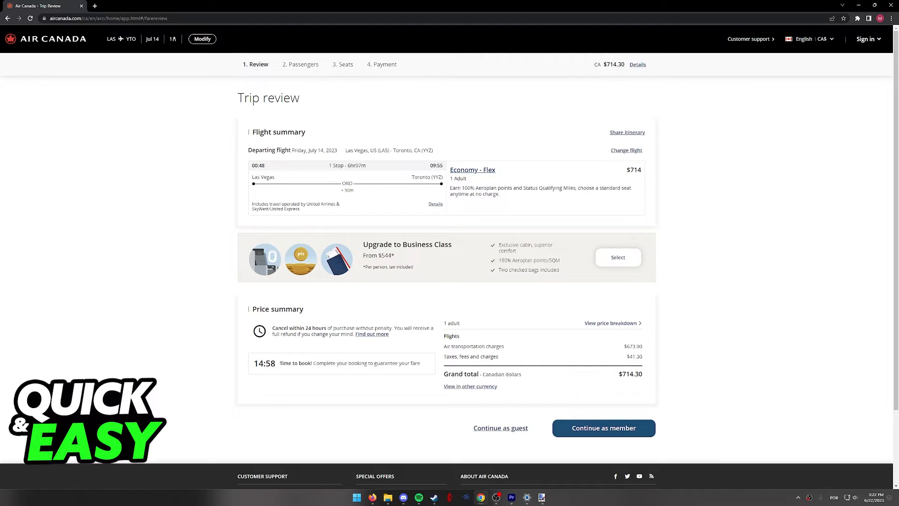
- Continue as guest from the trip review to the passenger details form
scroll(down, 3)
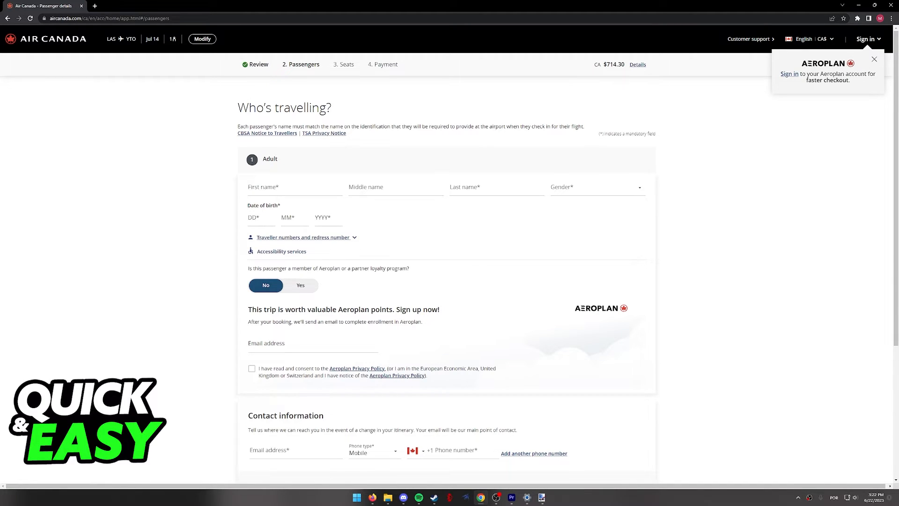
scroll(down, 3)
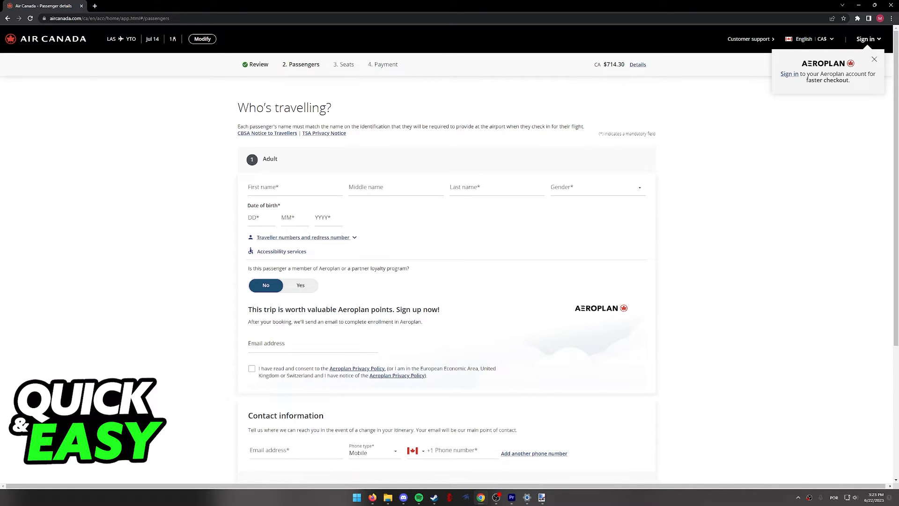
scroll(down, 3)
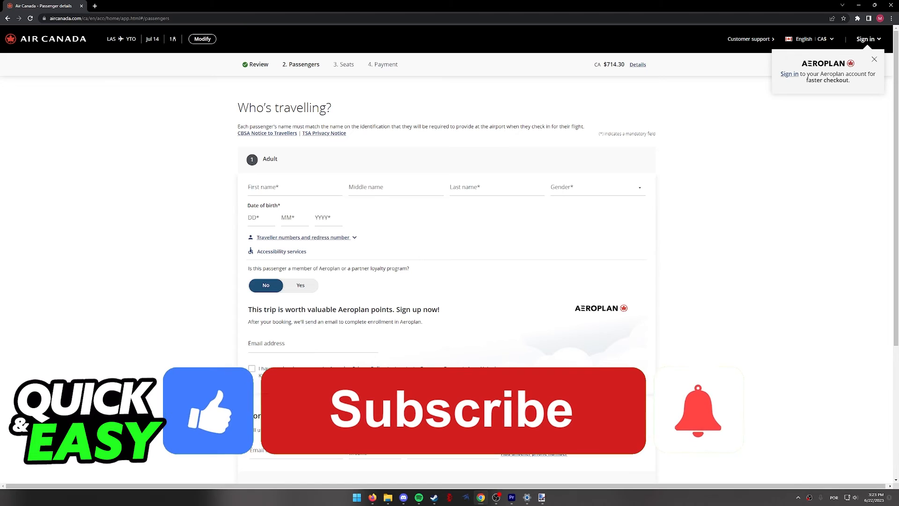
click(462, 440)
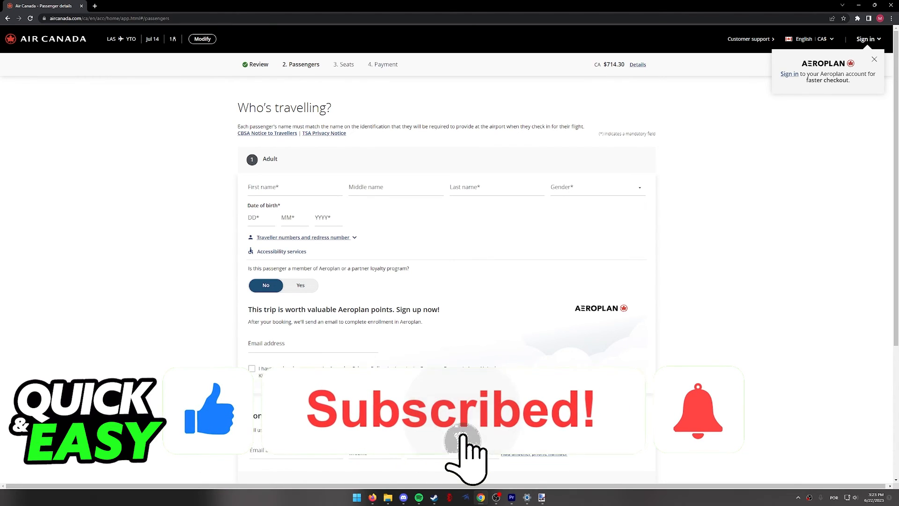